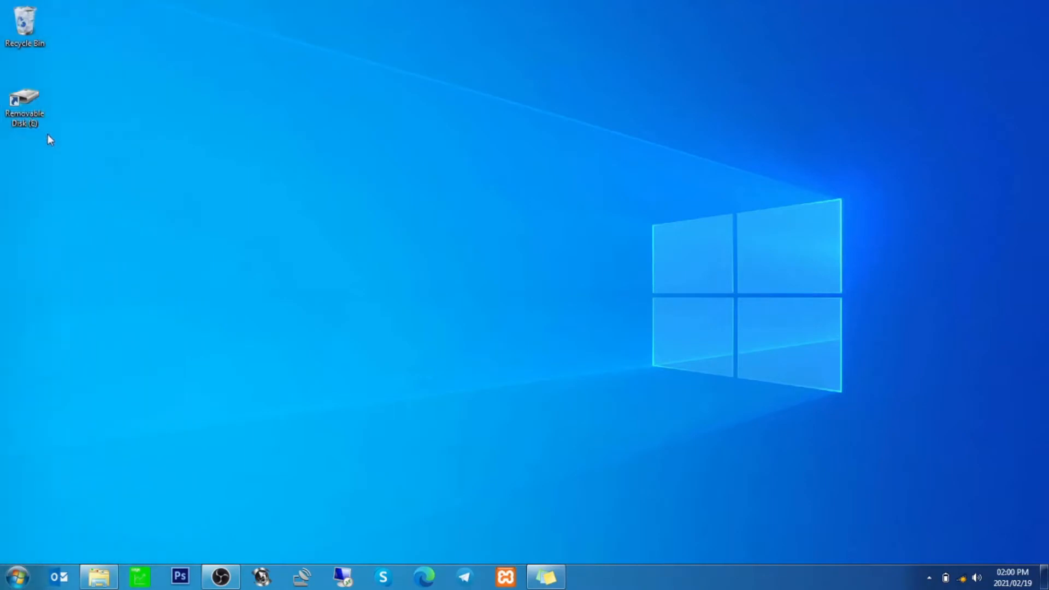
# Create a blank text document named 'reset' on Removable Disk E: and close the drive window
pyautogui.doubleClick(24, 101)
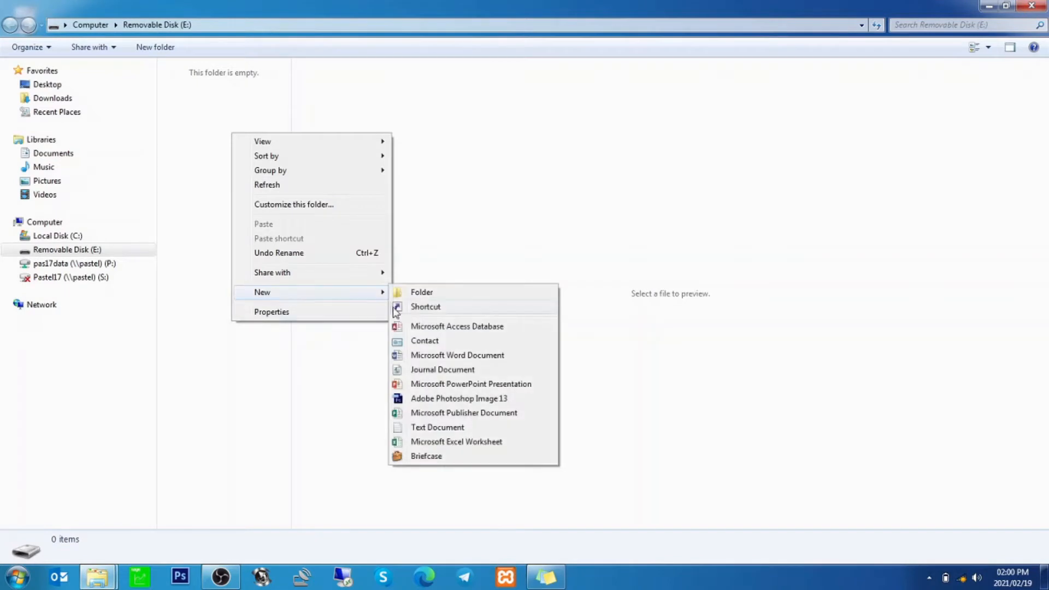
pyautogui.moveTo(438, 427)
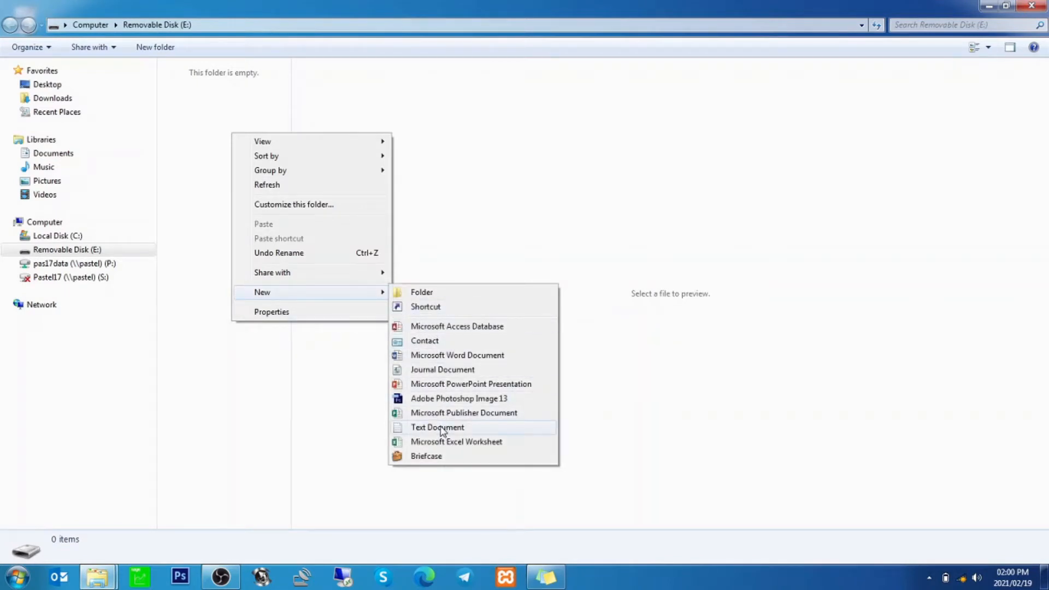
pyautogui.click(437, 427)
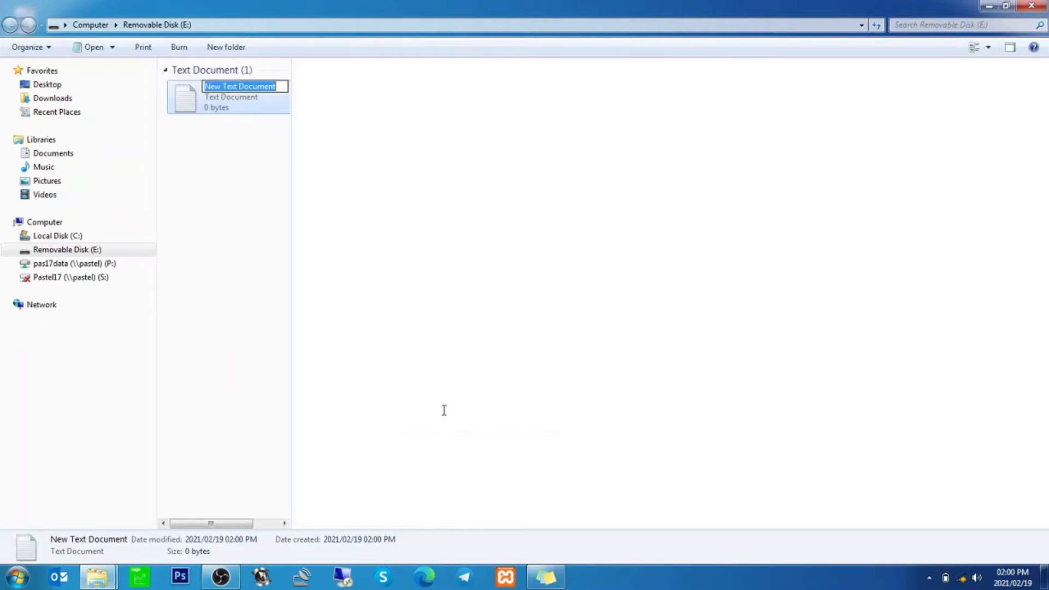
pyautogui.write('reset')
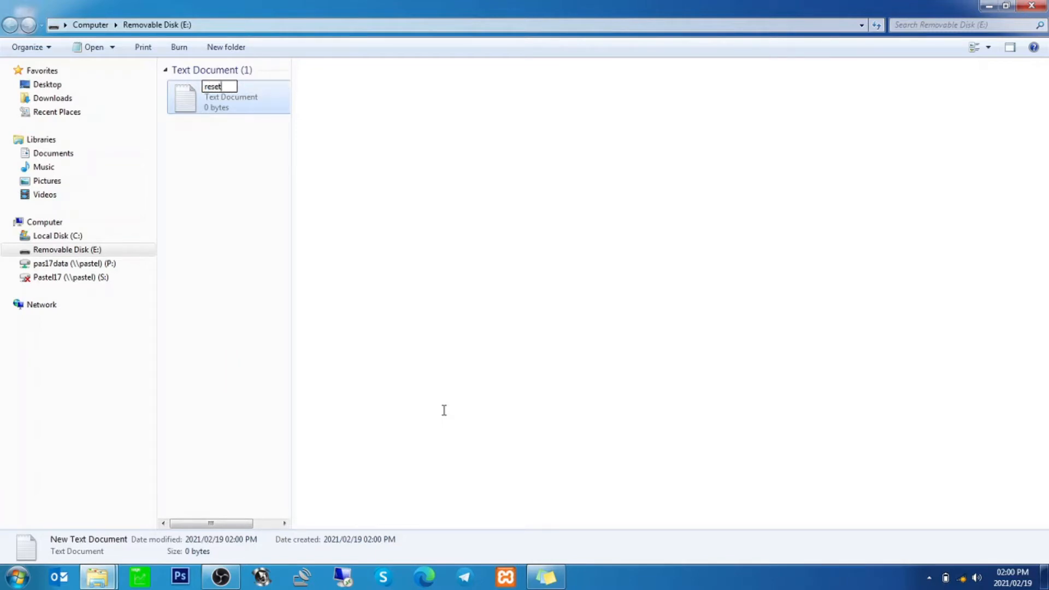
pyautogui.press('Enter')
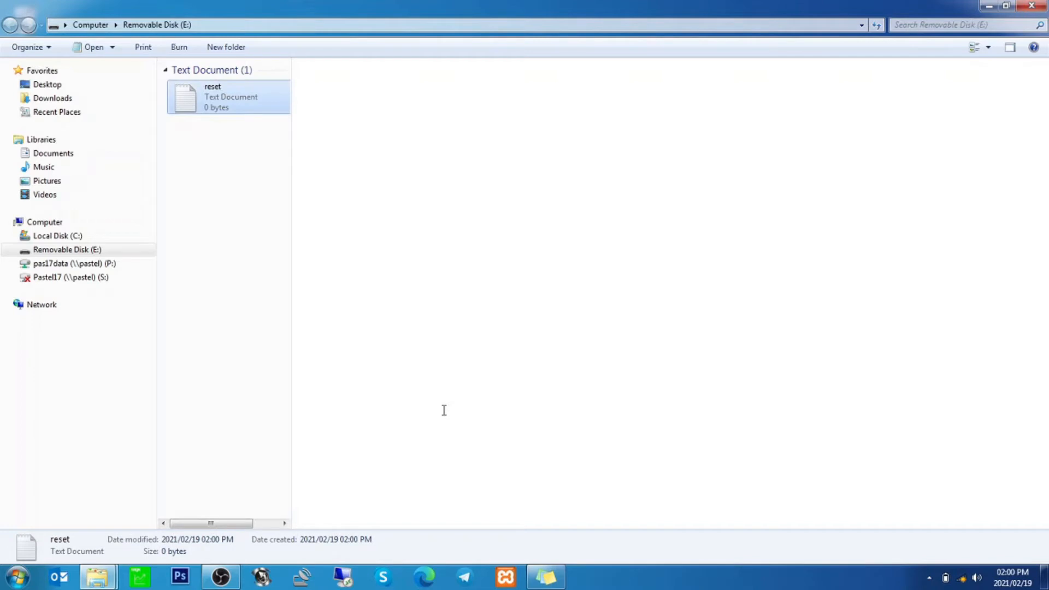
pyautogui.click(1034, 6)
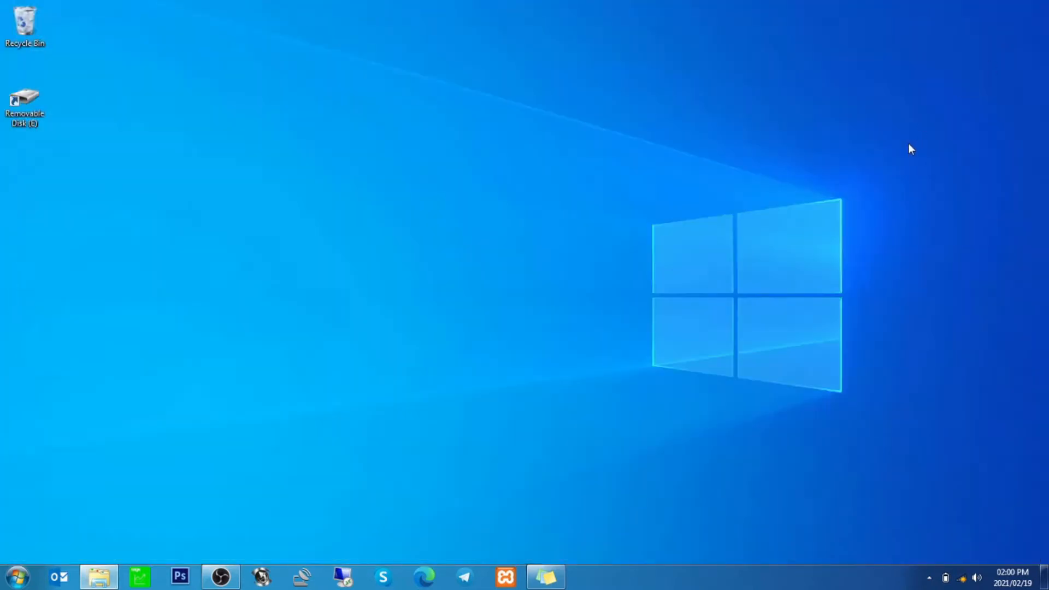
pyautogui.moveTo(708, 156)
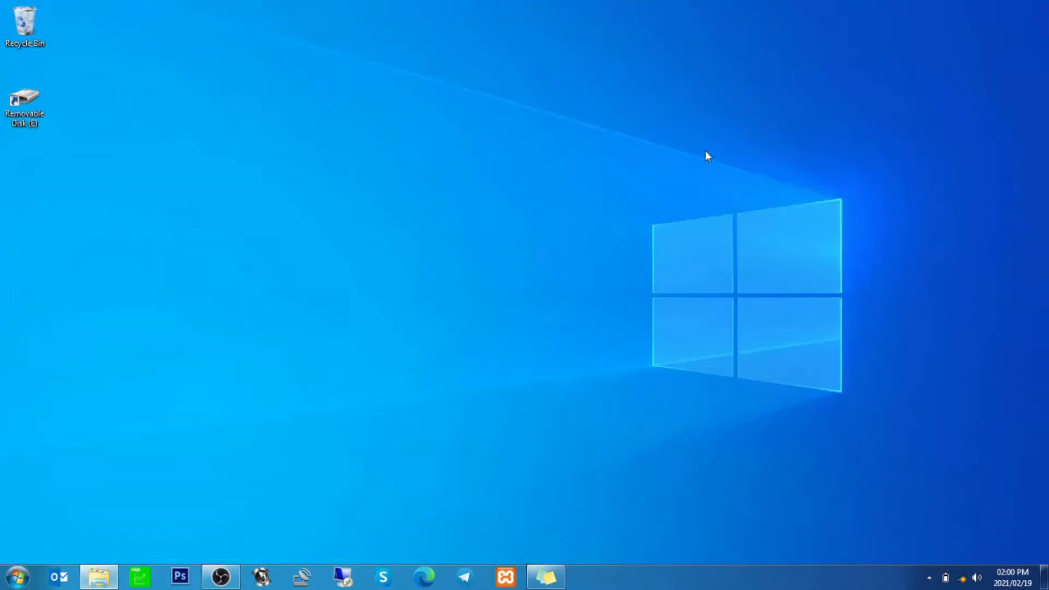
pyautogui.moveTo(408, 209)
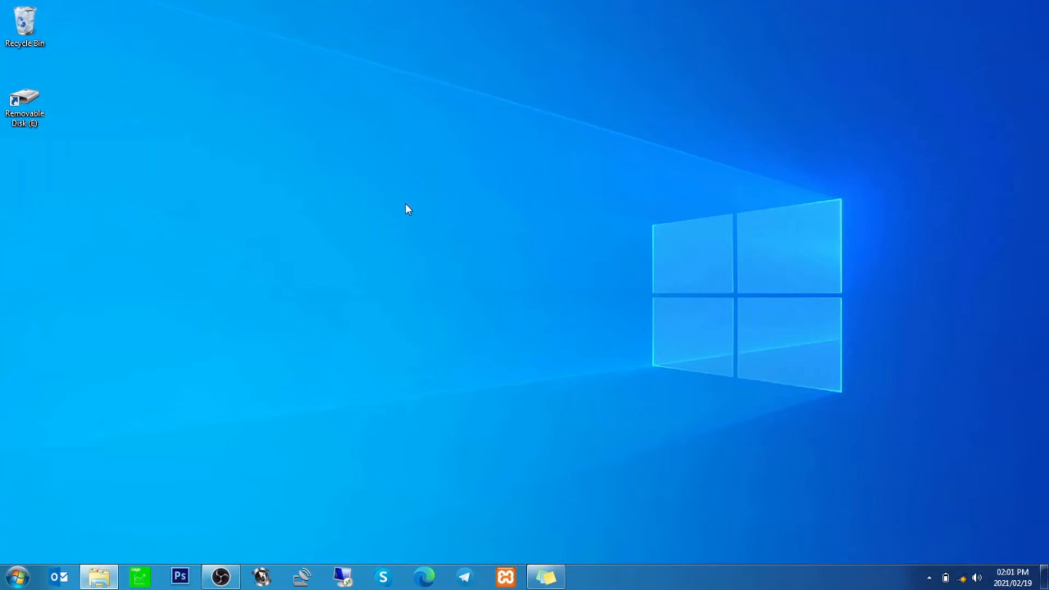
# Launch Notepad from a Start menu search for 'notep' and show its File menu
pyautogui.click(16, 576)
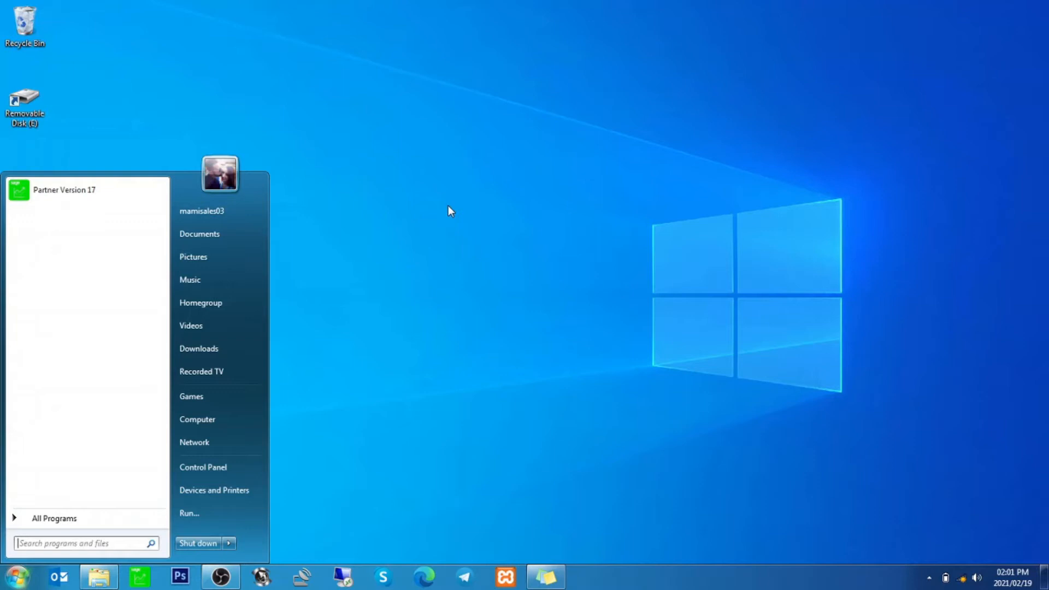
pyautogui.write('notep')
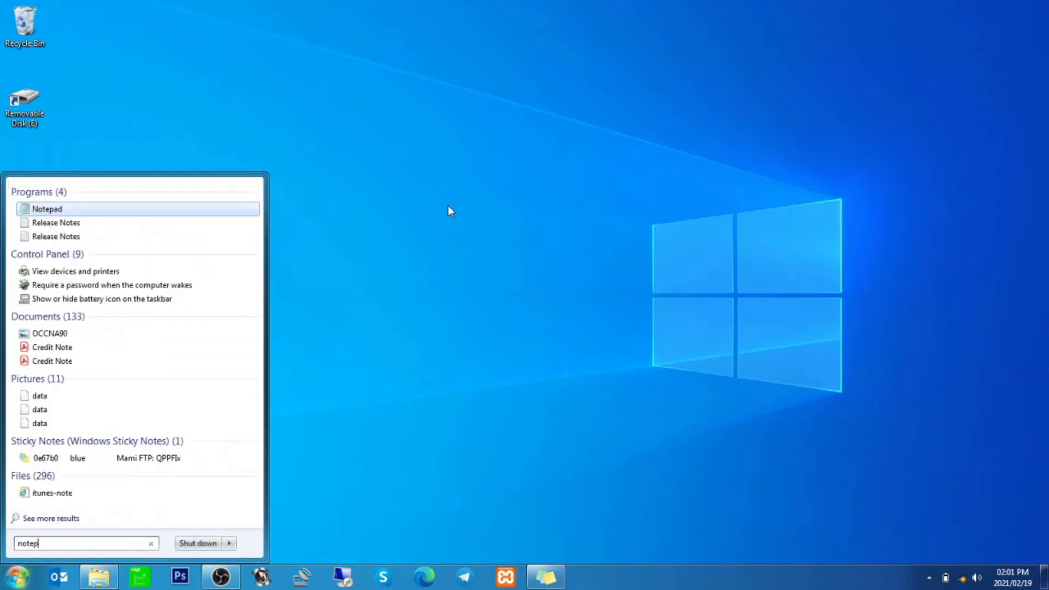
pyautogui.click(47, 209)
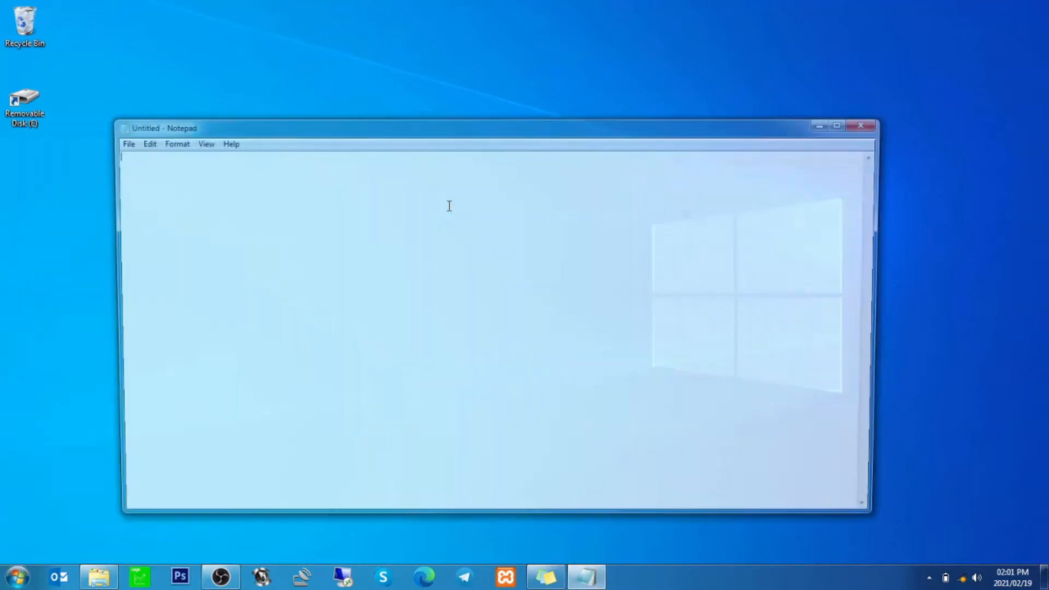
pyautogui.click(128, 143)
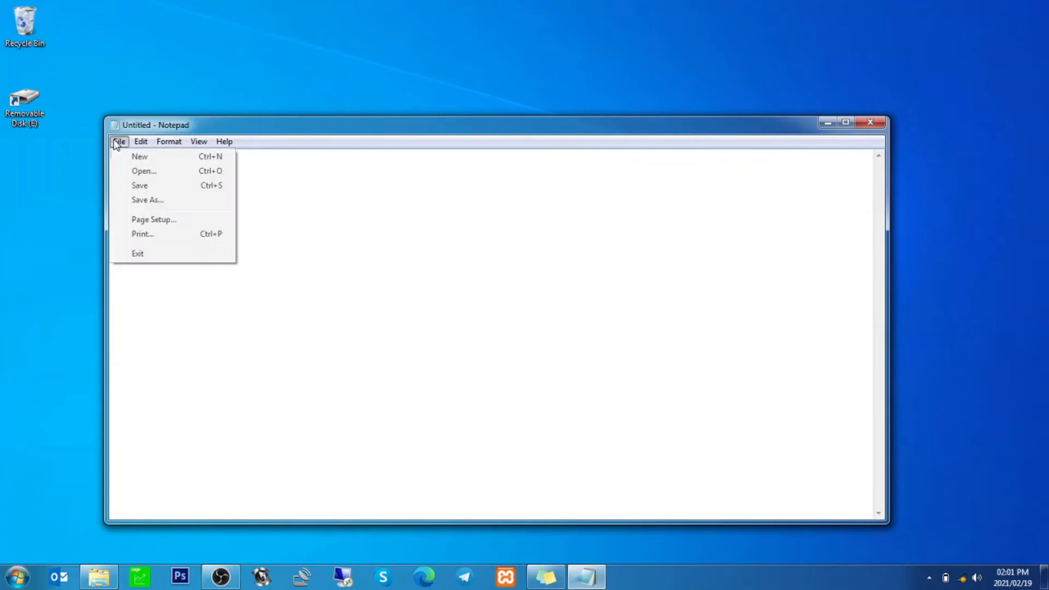
# Save the blank document as reset.txt on drive E:, replacing the existing file, and close Notepad
pyautogui.click(147, 199)
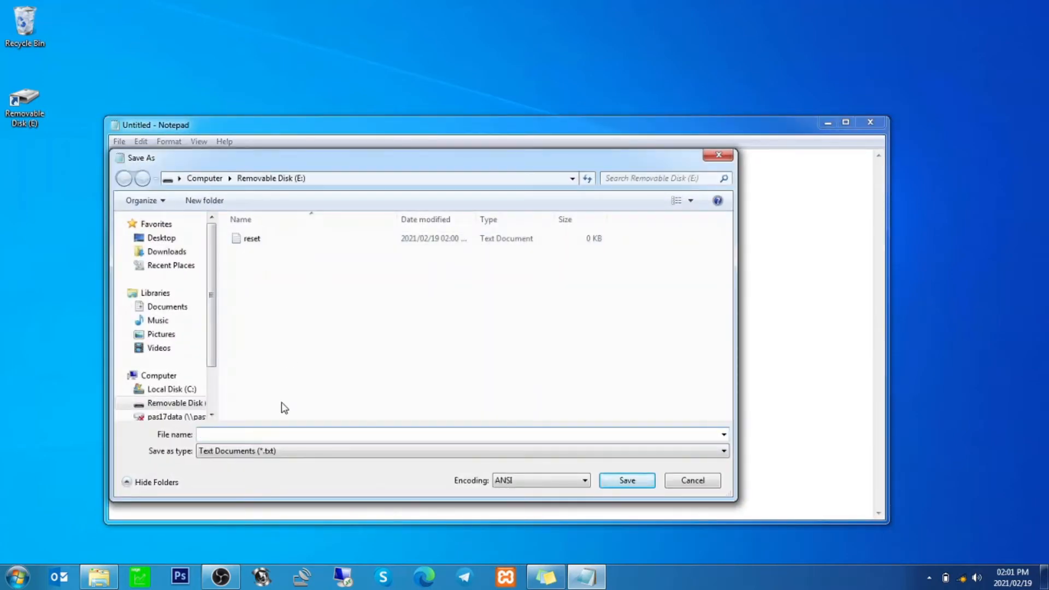
pyautogui.write('reset')
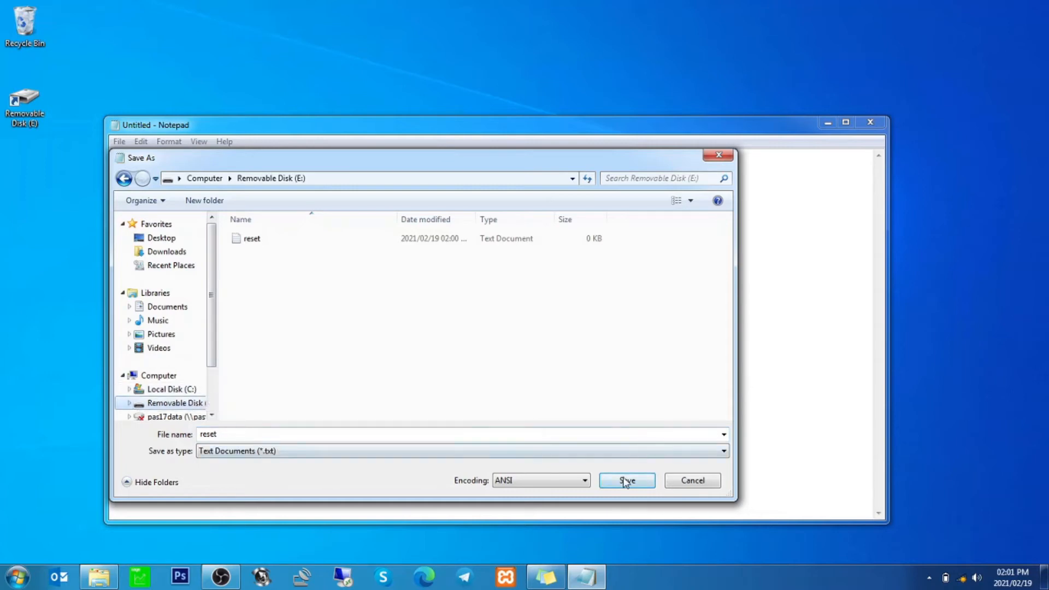
pyautogui.click(626, 480)
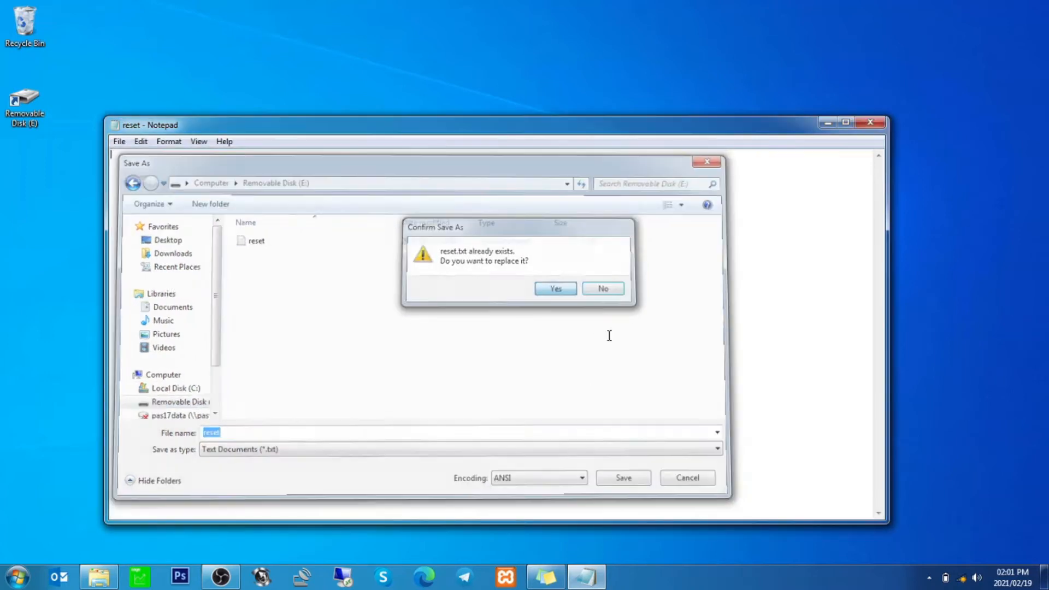
pyautogui.click(555, 288)
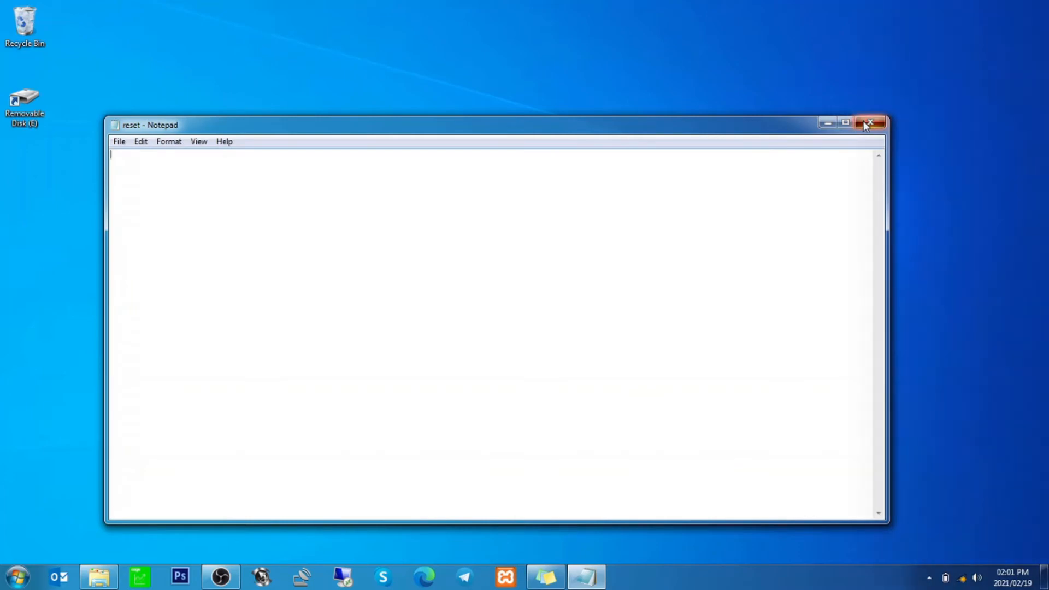
pyautogui.click(871, 123)
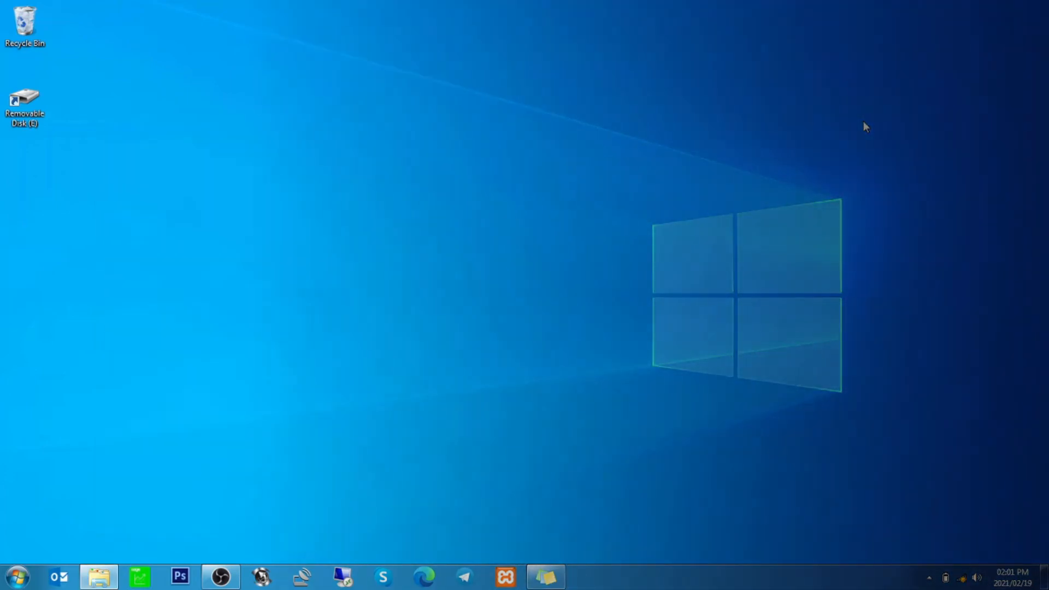